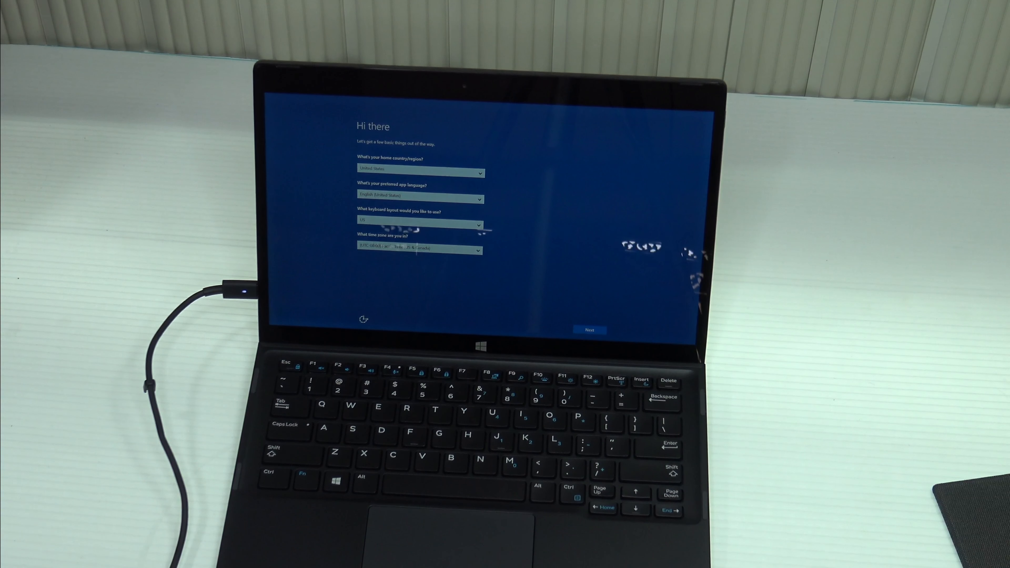
Accept the chosen region, language, keyboard and time zone so setup proceeds to 'Just a moment...'
left_click(588, 330)
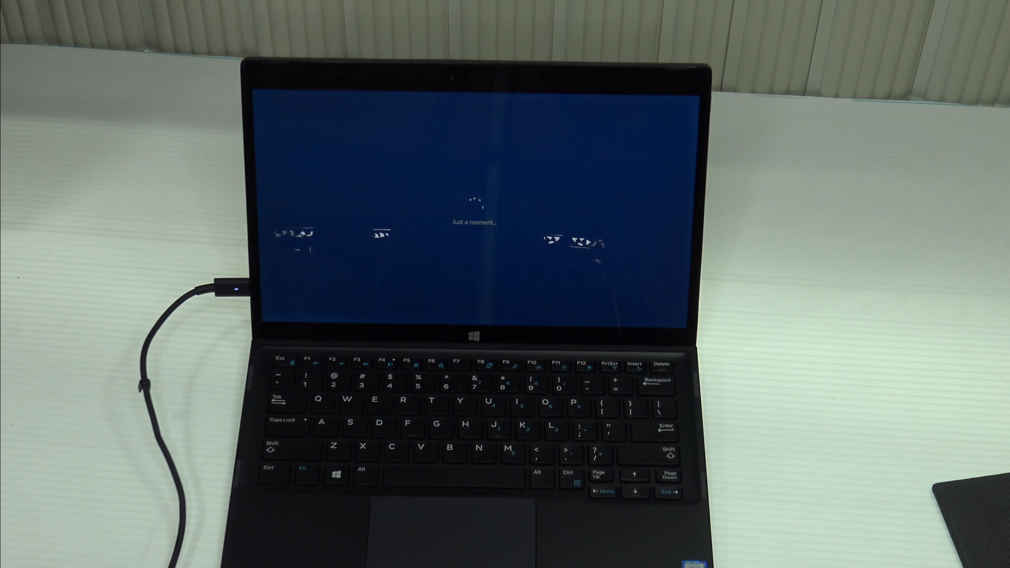